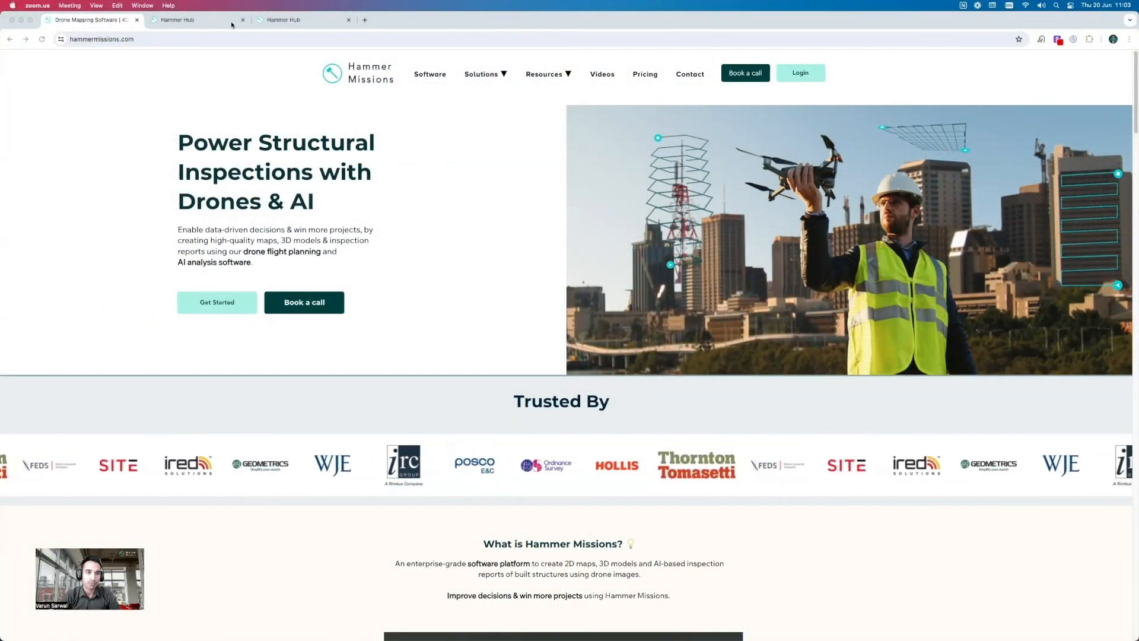
Step: Start a new facade mission on the Hammer Hub map, centred over the building
{"action": "left_click", "coordinate": [196, 20]}
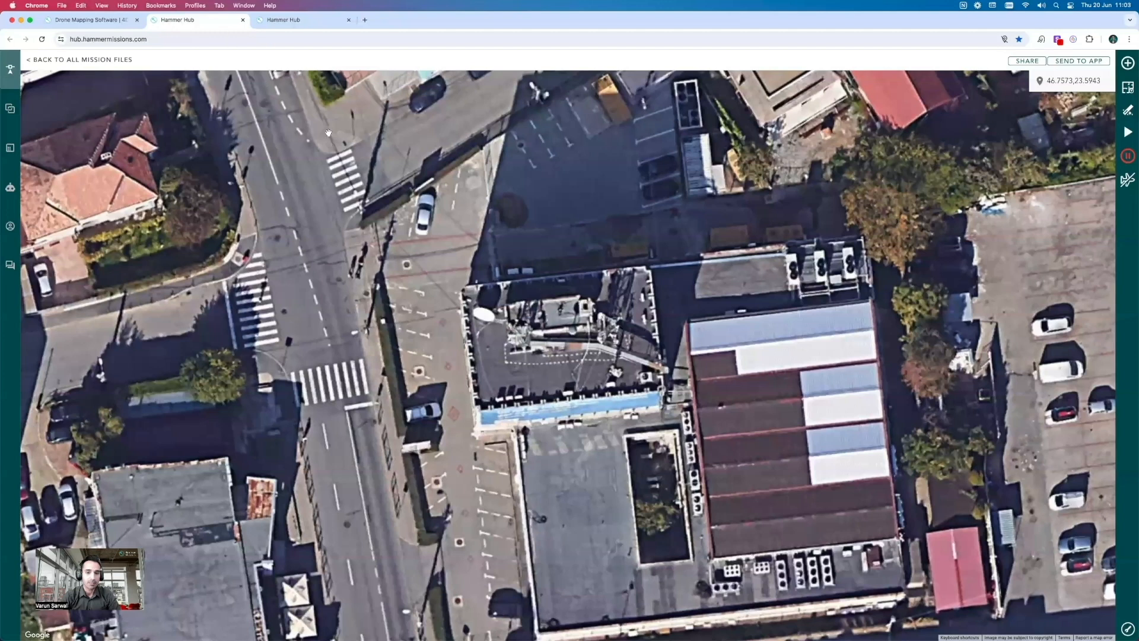
{"action": "mouse_move", "coordinate": [468, 277]}
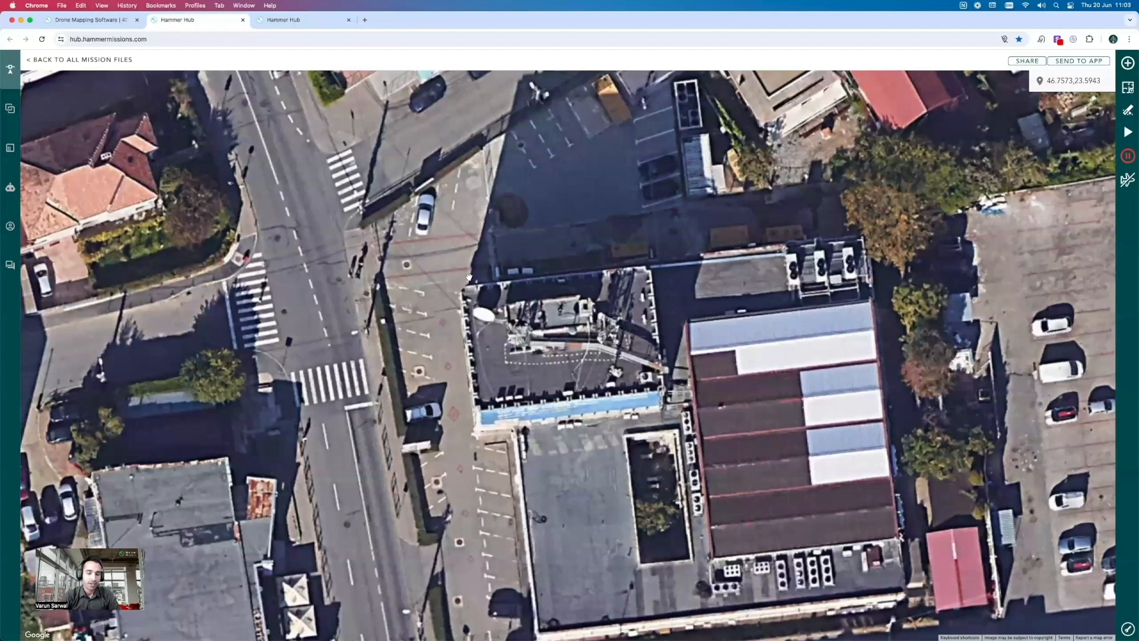
{"action": "left_click_drag", "start_coordinate": [469, 278], "coordinate": [644, 258]}
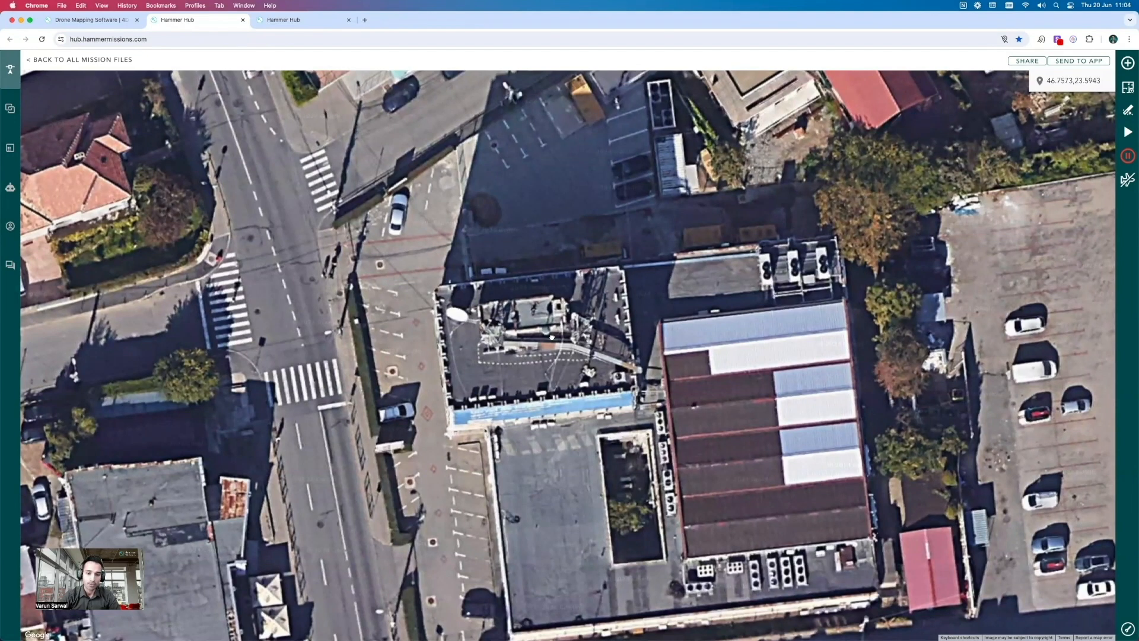
{"action": "left_click", "coordinate": [1127, 64]}
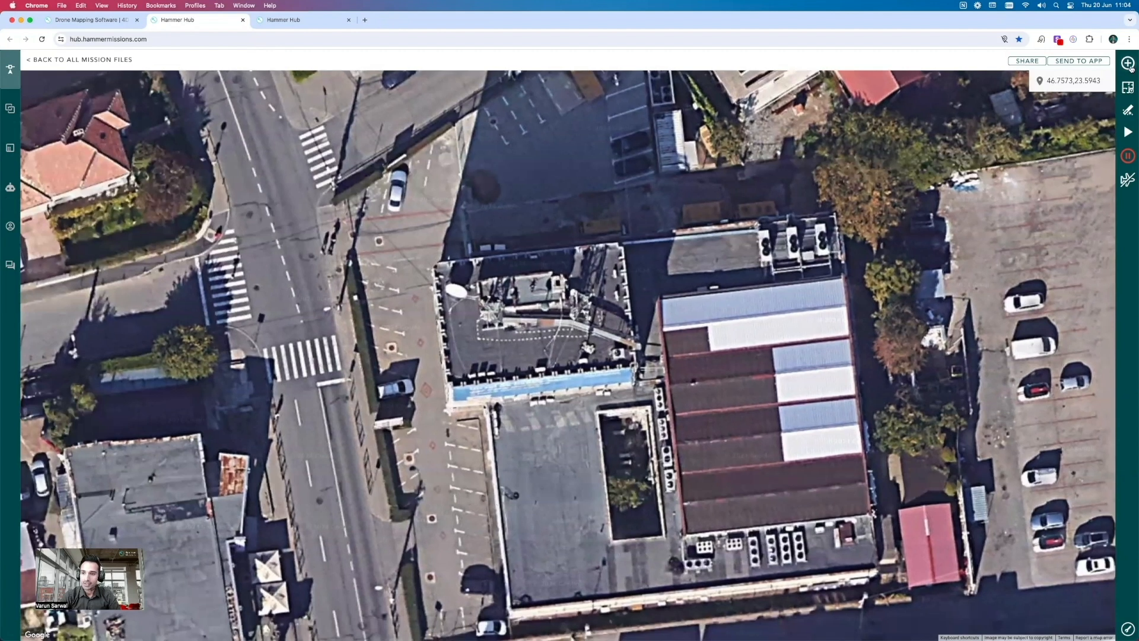
{"action": "left_click", "coordinate": [1127, 63]}
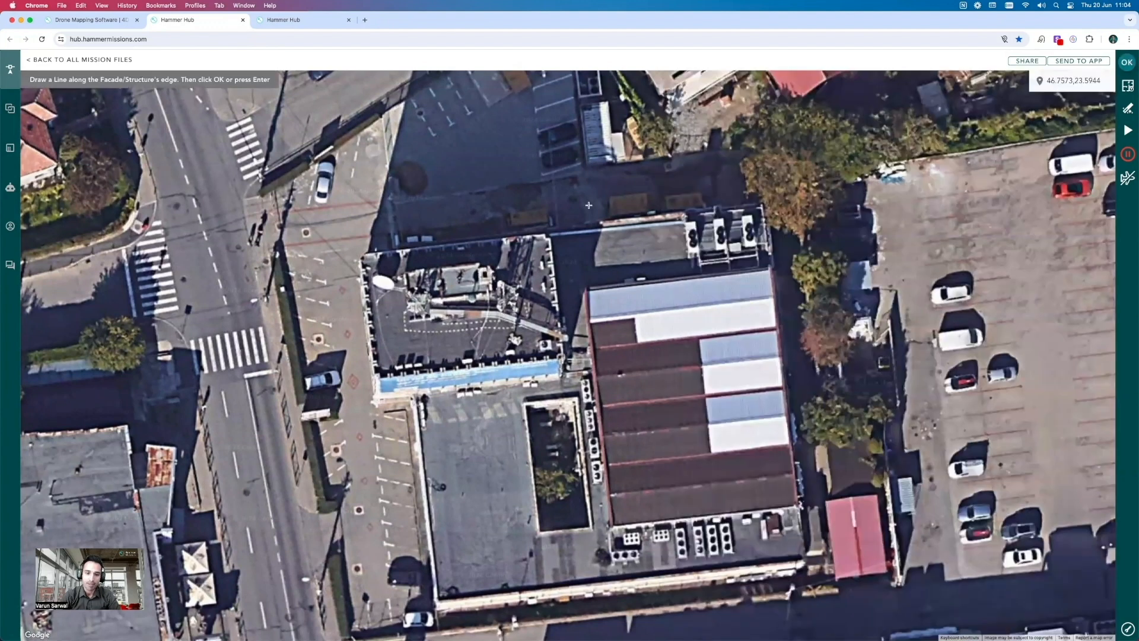
Step: Draw the two-point facade line along the building's northern edge
{"action": "left_click", "coordinate": [589, 204]}
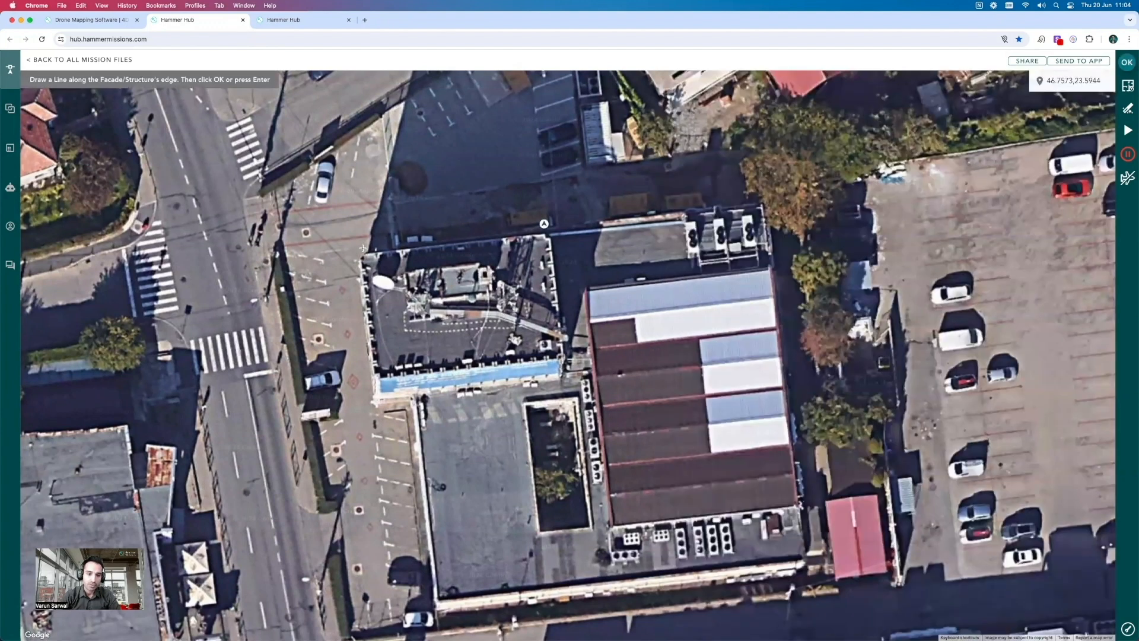
{"action": "left_click", "coordinate": [362, 247]}
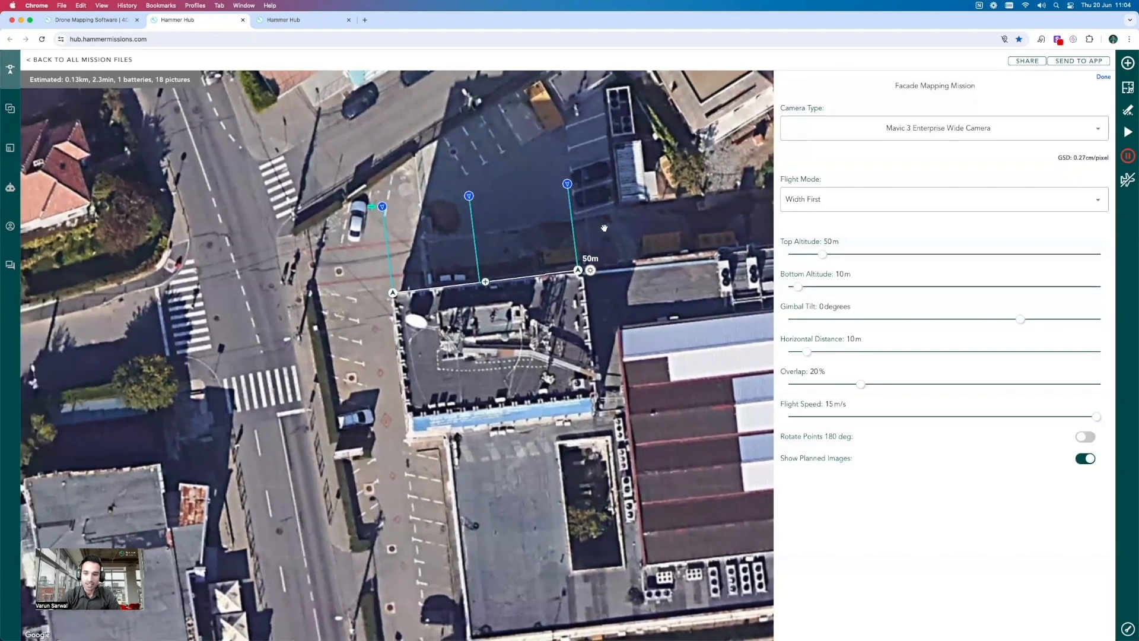
Step: Give the facade mission a Mavic 2 Pro camera, 30 m top, 8 m bottom altitude, 70% overlap
{"action": "type", "text": "mav"}
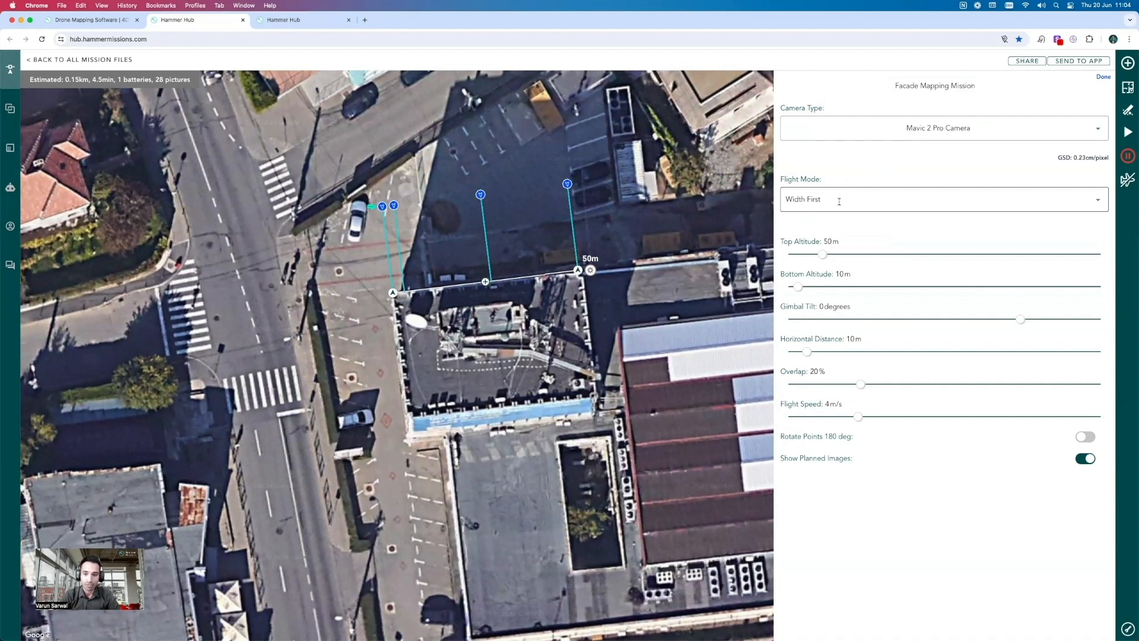
{"action": "left_click", "coordinate": [828, 241]}
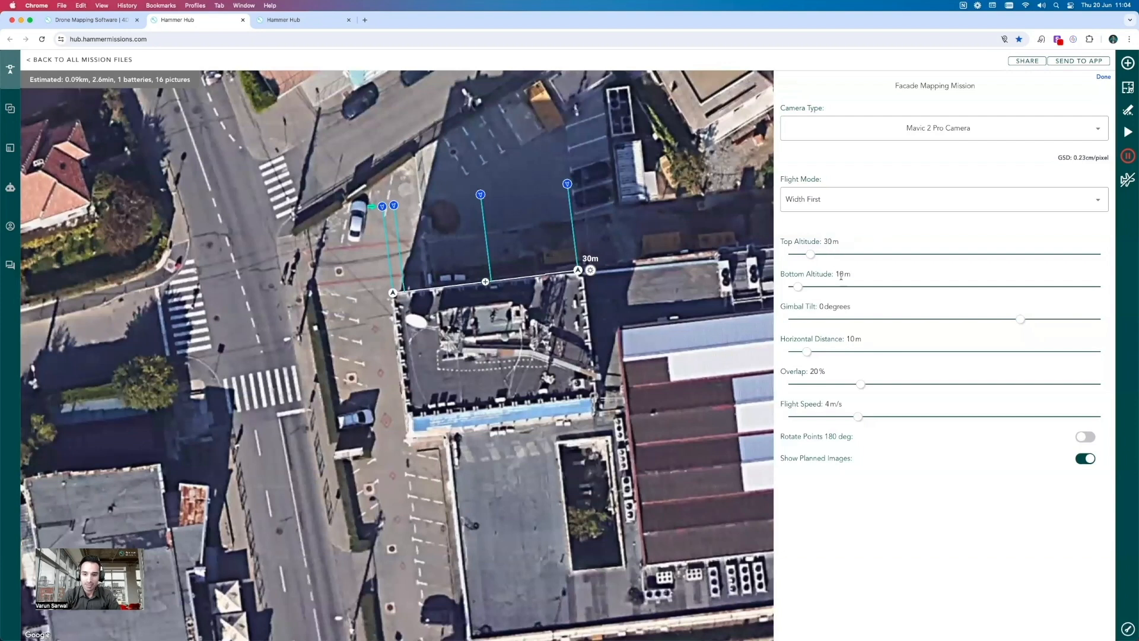
{"action": "left_click", "coordinate": [842, 274]}
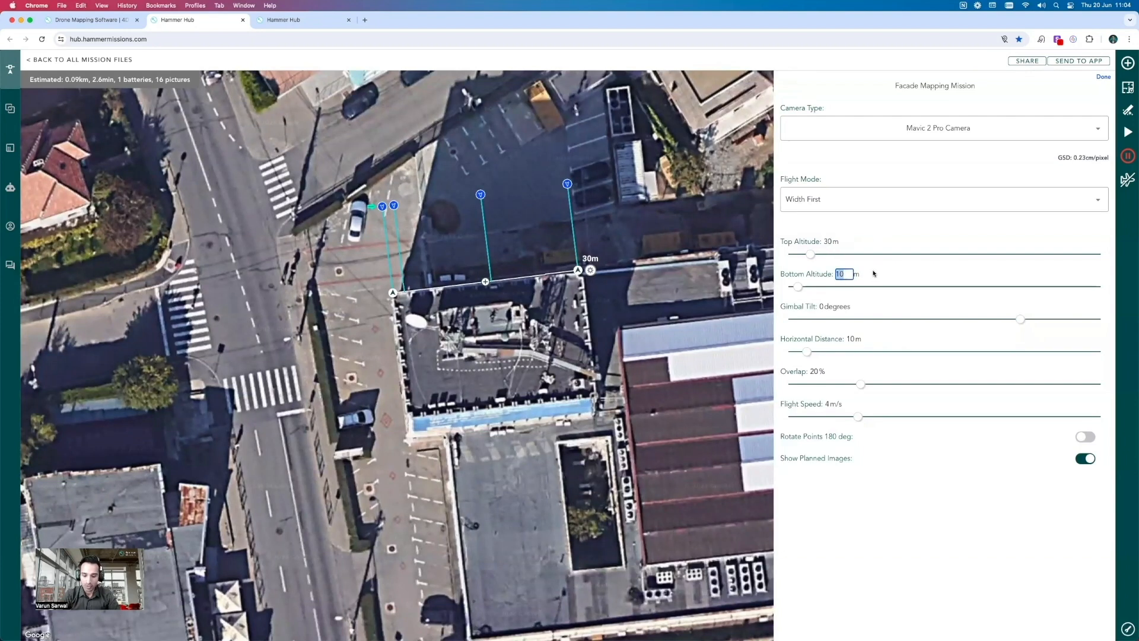
{"action": "type", "text": "8"}
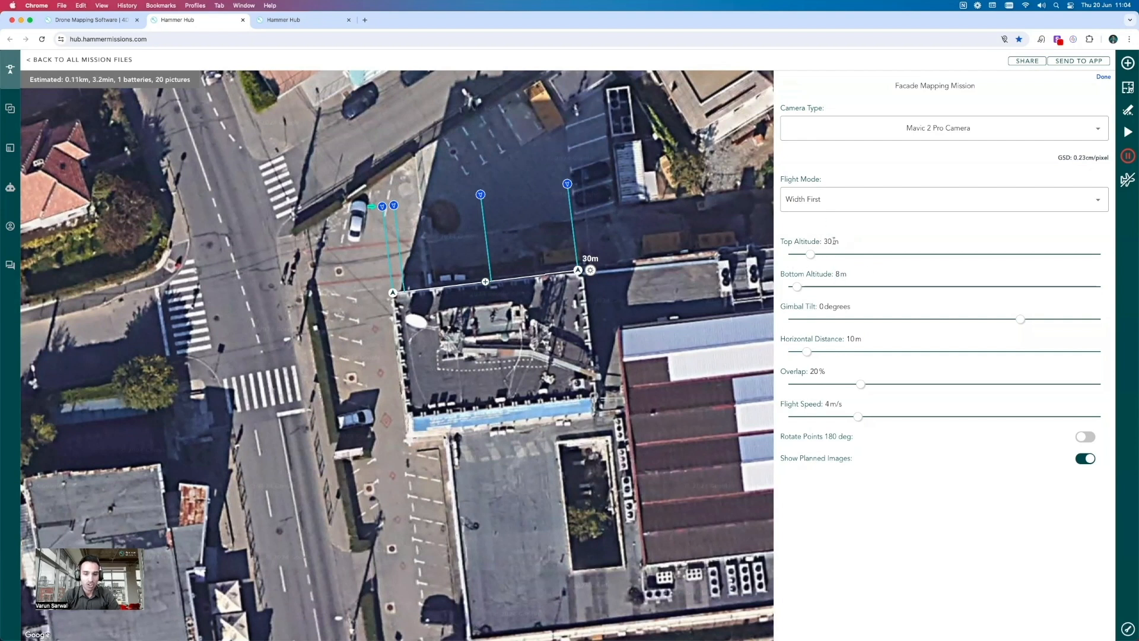
{"action": "mouse_move", "coordinate": [850, 313]}
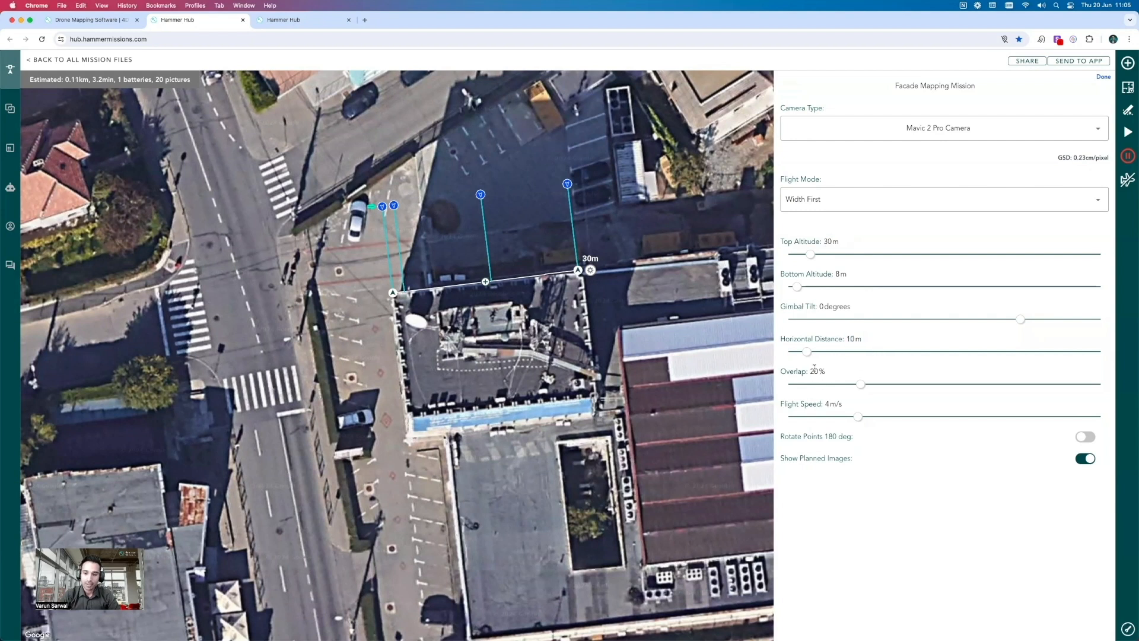
{"action": "left_click_drag", "start_coordinate": [861, 384], "coordinate": [1029, 385]}
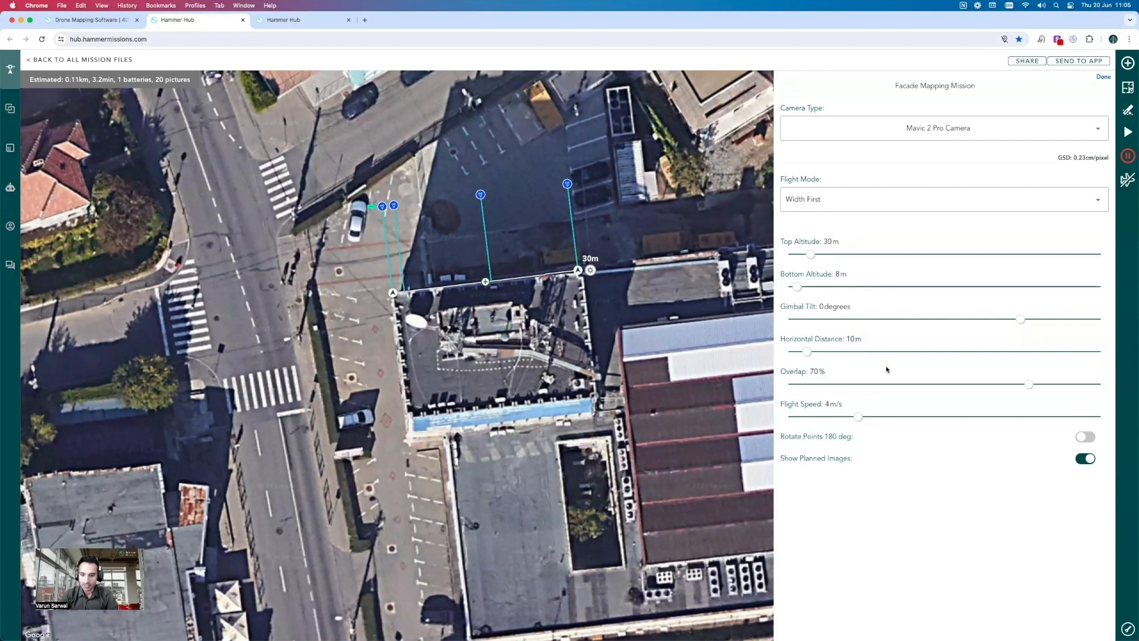
{"action": "left_click_drag", "start_coordinate": [859, 416], "coordinate": [793, 416]}
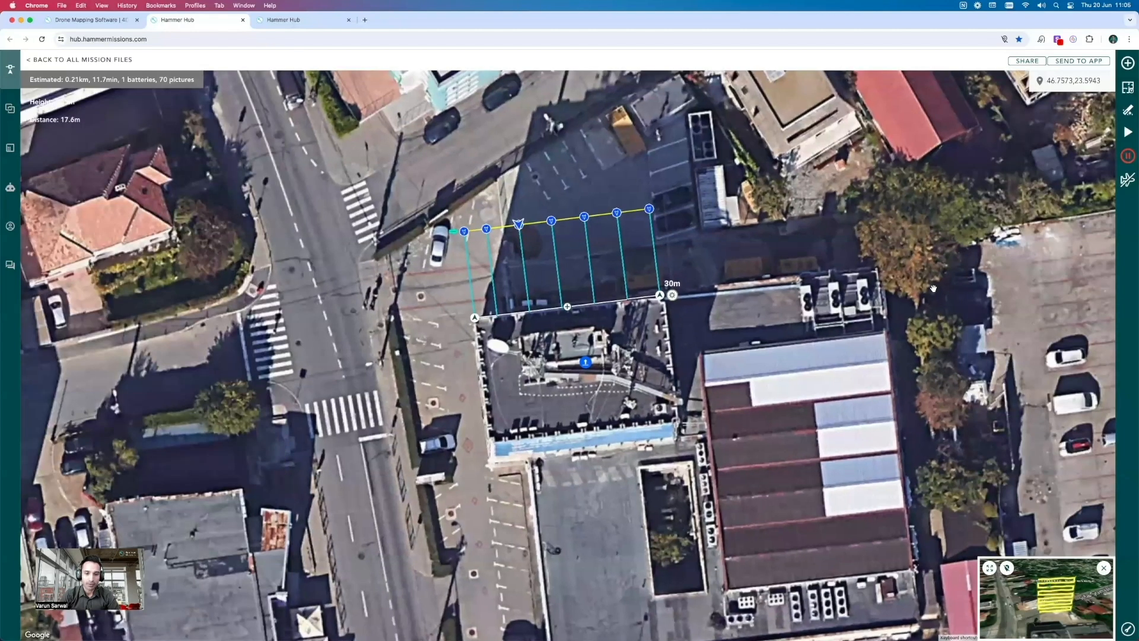
Step: Open the Send to Hammer App dialog for the facade mission
{"action": "left_click_drag", "start_coordinate": [518, 223], "coordinate": [550, 220]}
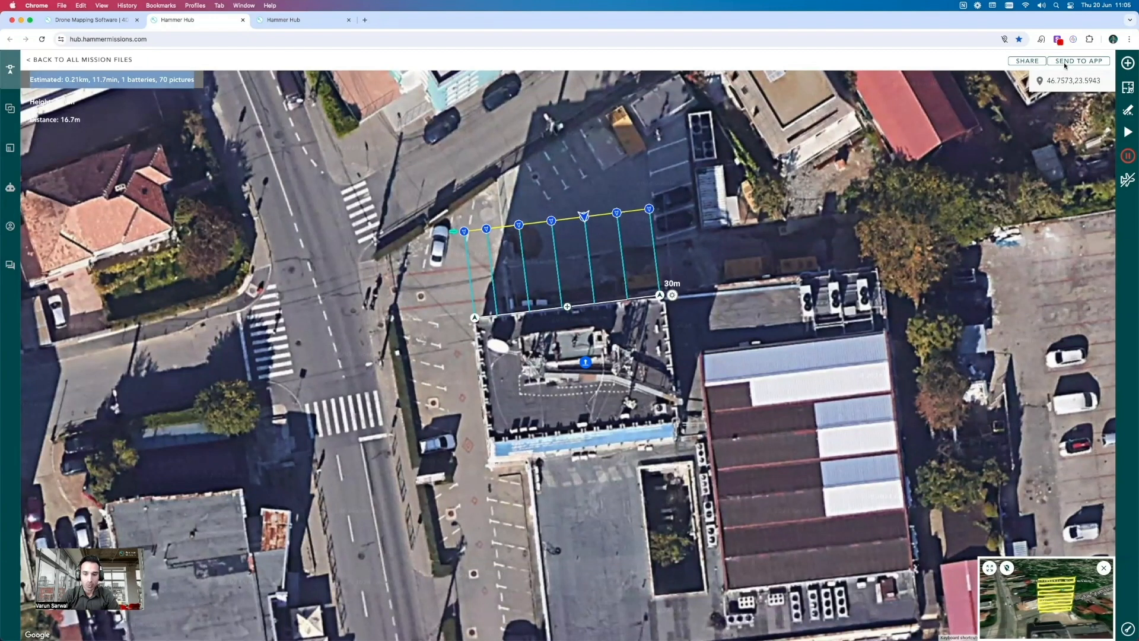
{"action": "left_click", "coordinate": [1078, 61]}
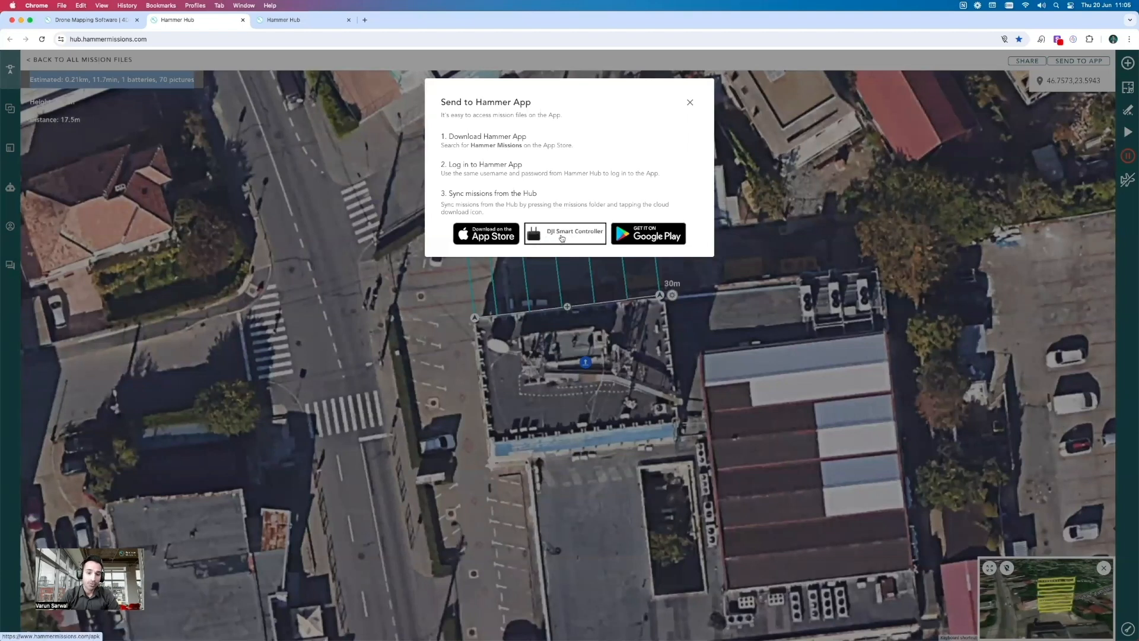
{"action": "mouse_move", "coordinate": [731, 194]}
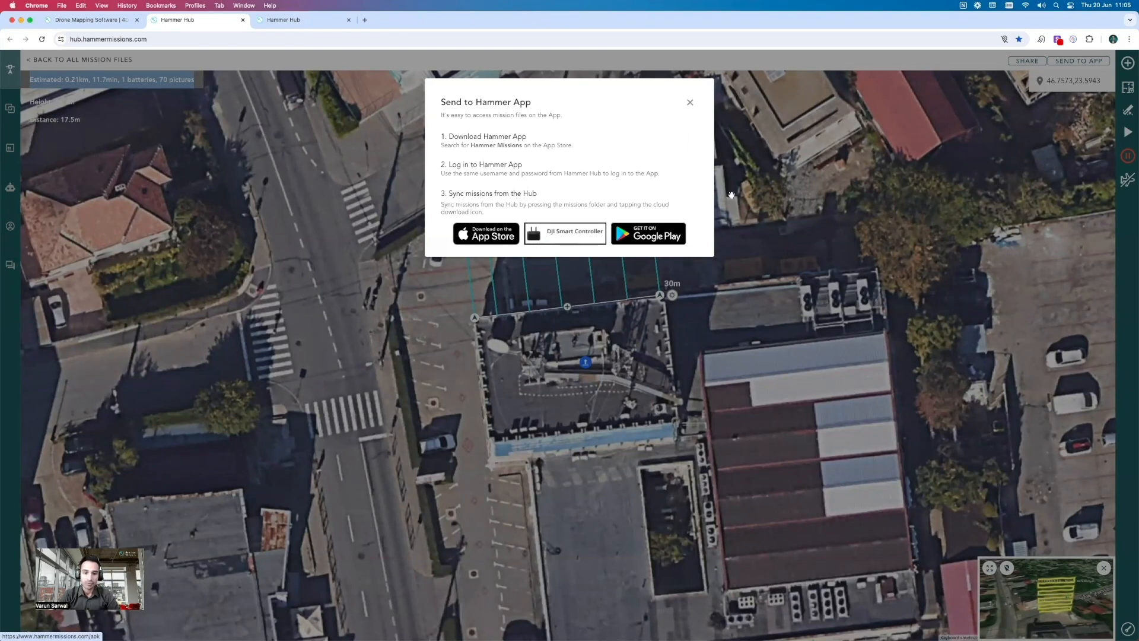
{"action": "left_click", "coordinate": [689, 102]}
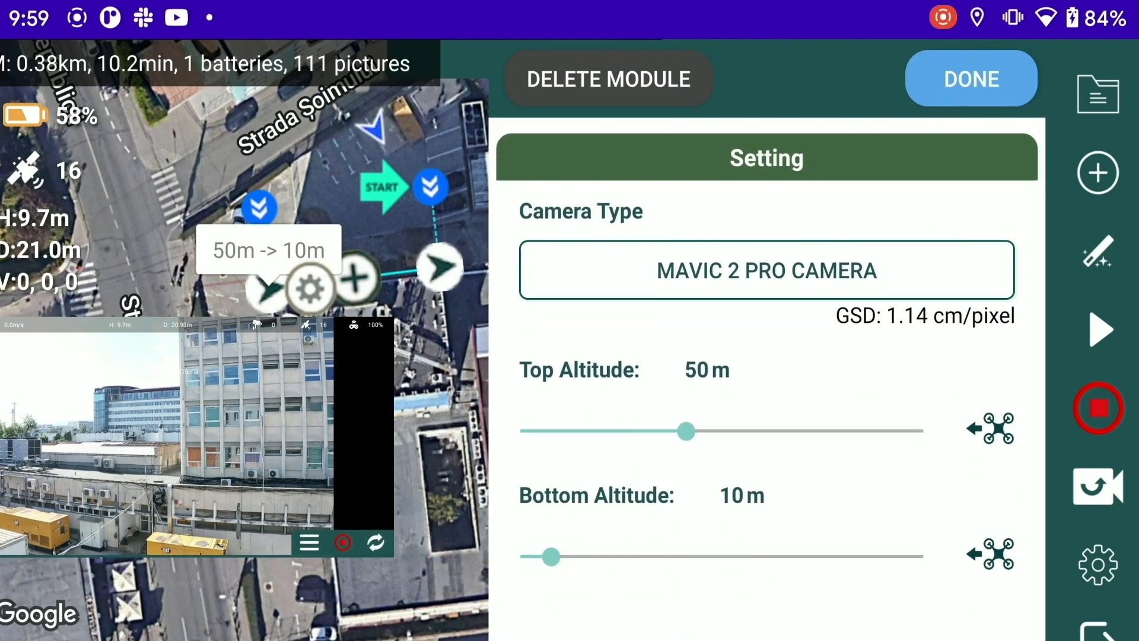
Step: Set the Top Altitude slider to 22 m, cutting the plan to 38 pictures
{"action": "scroll", "scroll_direction": "down", "scroll_amount": 3}
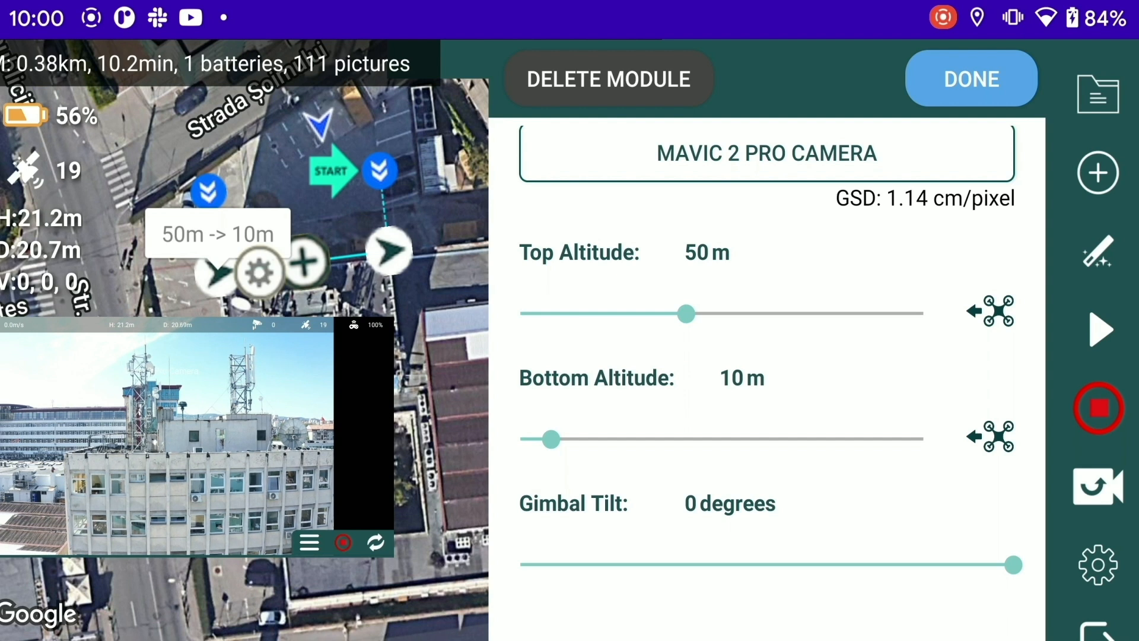
{"action": "left_click_drag", "start_coordinate": [686, 314], "coordinate": [599, 316]}
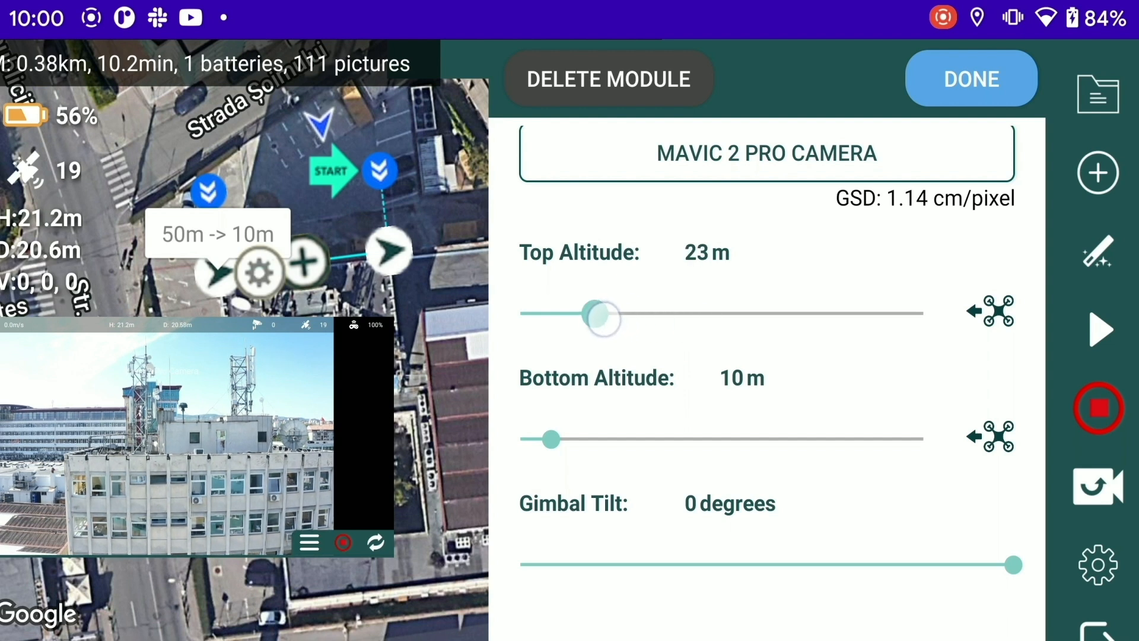
{"action": "left_click_drag", "start_coordinate": [605, 317], "coordinate": [592, 316]}
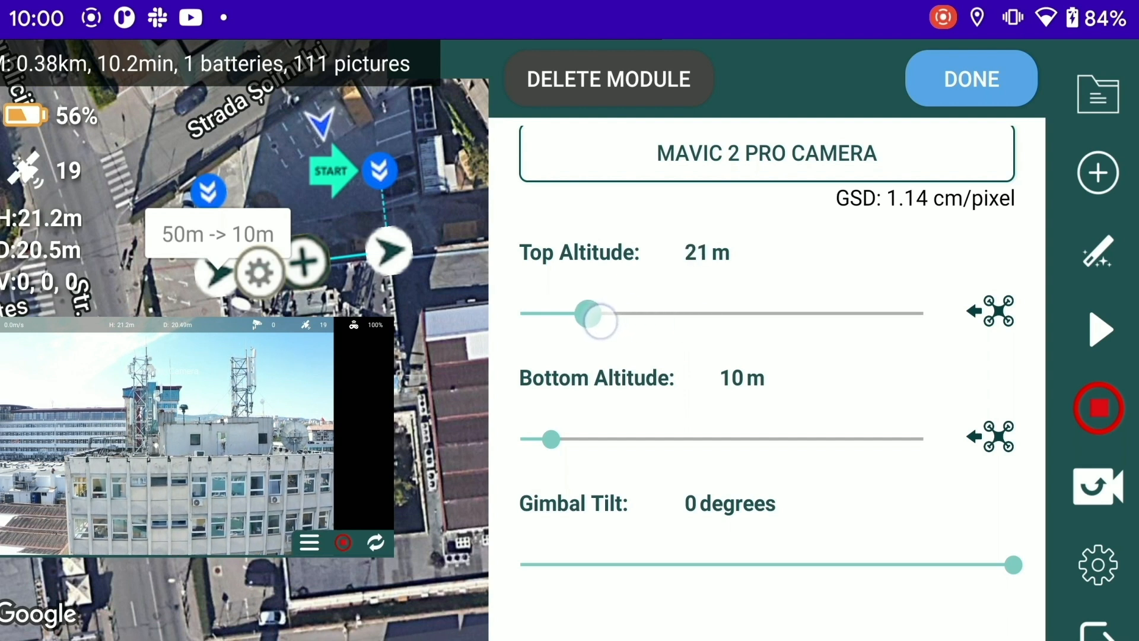
{"action": "left_click_drag", "start_coordinate": [588, 313], "coordinate": [592, 313]}
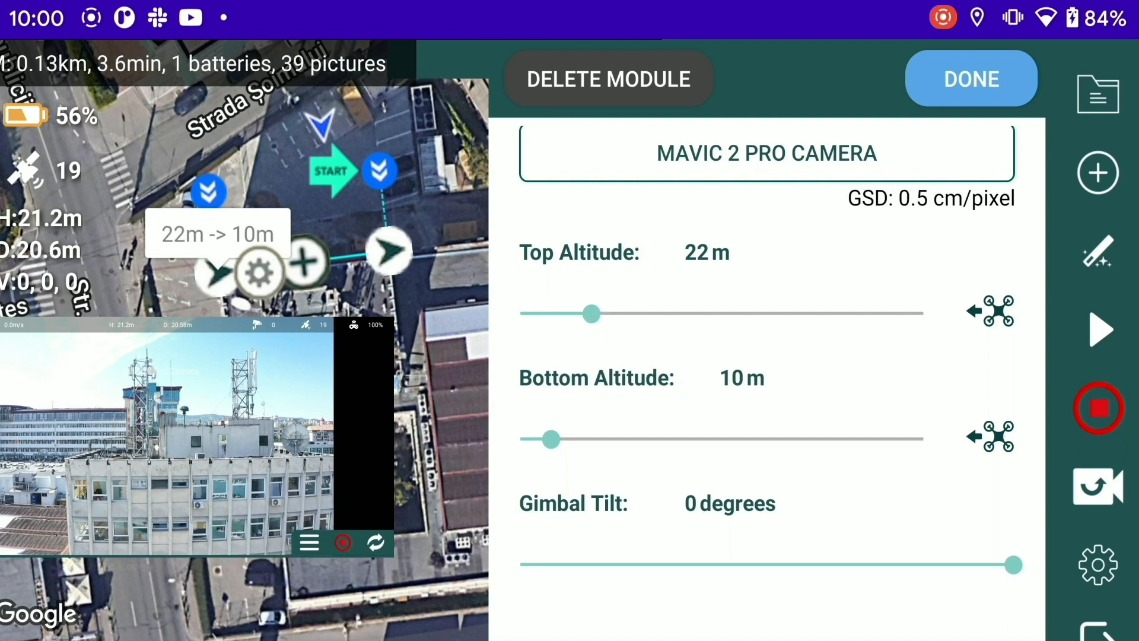
{"action": "scroll", "scroll_direction": "down", "scroll_amount": 3}
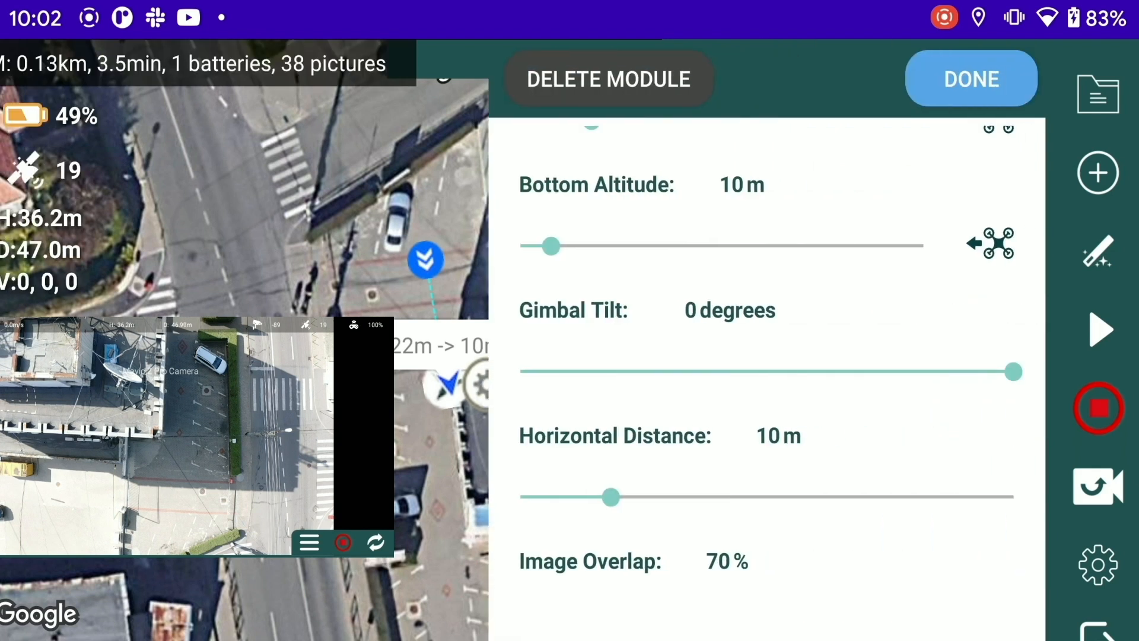
Step: Confirm the facade module settings with DONE and fly the mission until it finishes
{"action": "scroll", "scroll_direction": "down", "scroll_amount": 3}
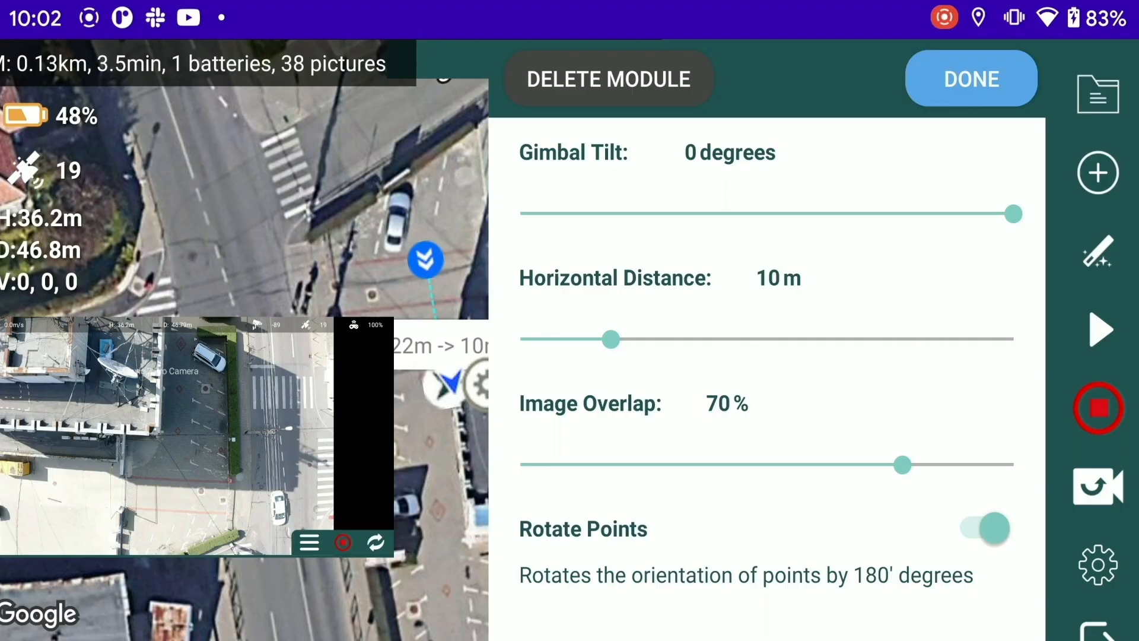
{"action": "left_click", "coordinate": [971, 78]}
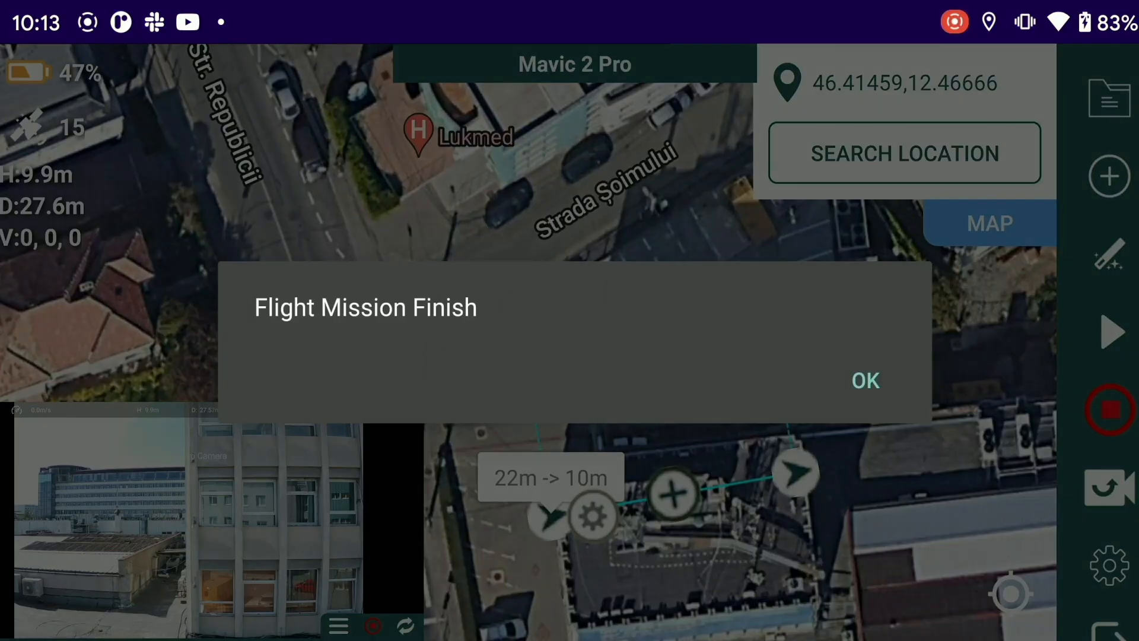
Step: Dismiss the finish dialog and change the facade module's Flight Mode from Width First to Height First
{"action": "left_click", "coordinate": [864, 379]}
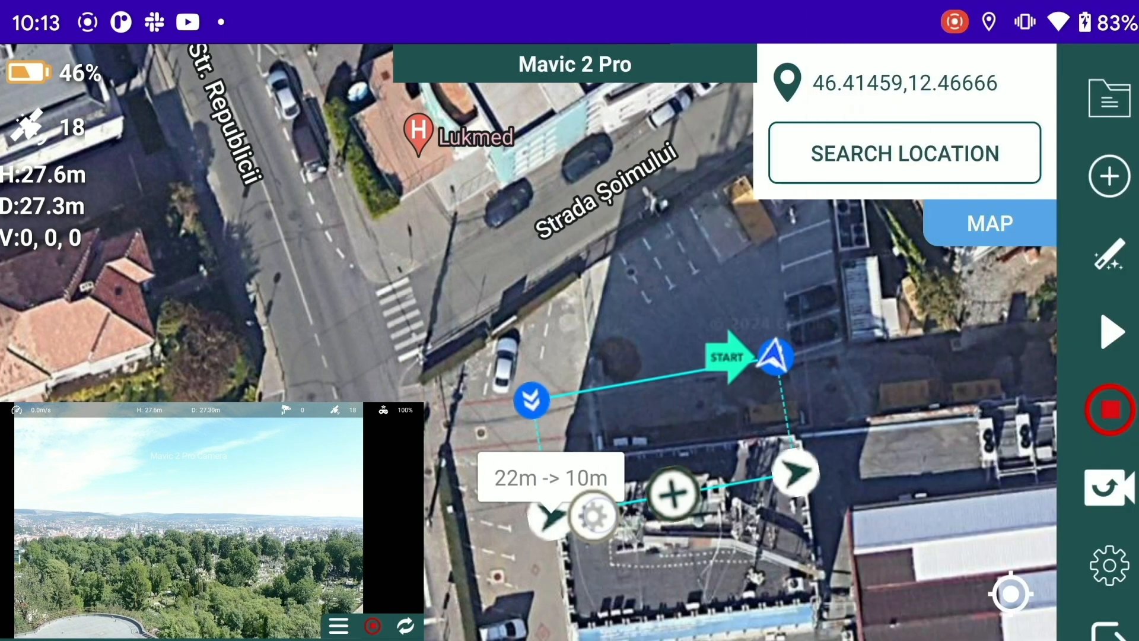
{"action": "left_click", "coordinate": [593, 515]}
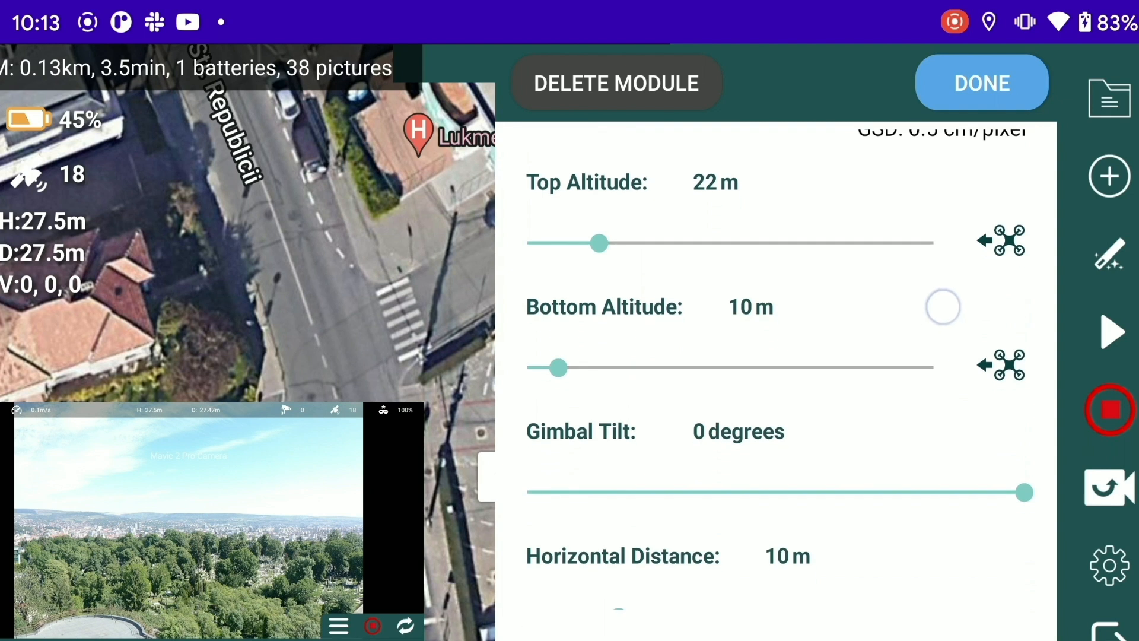
{"action": "scroll", "scroll_direction": "down", "scroll_amount": 3}
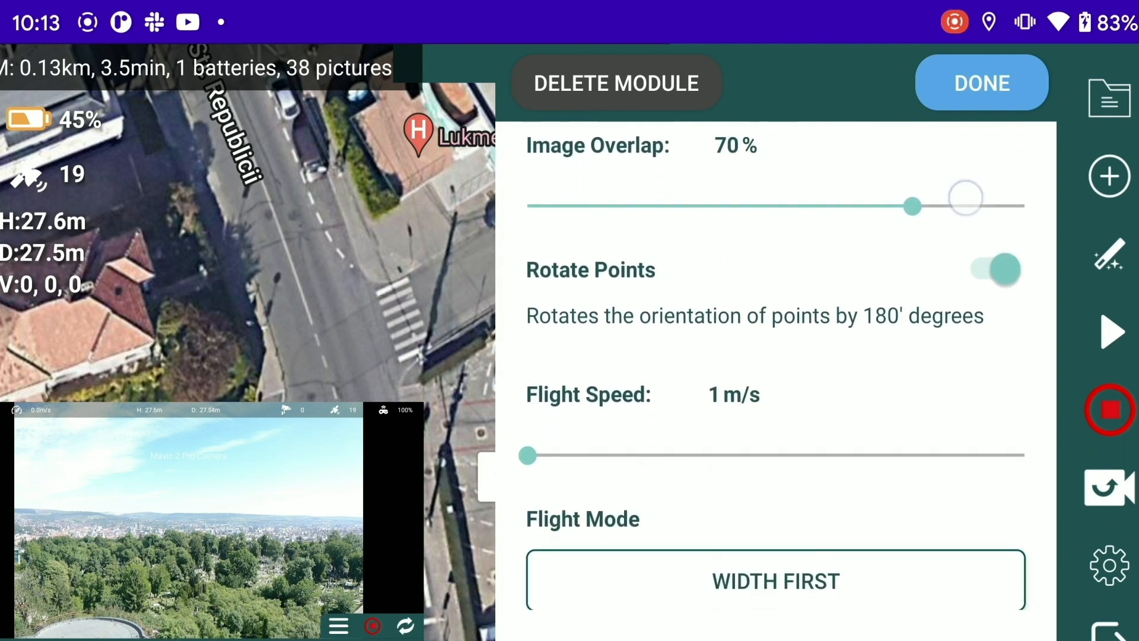
{"action": "scroll", "scroll_direction": "down", "scroll_amount": 3}
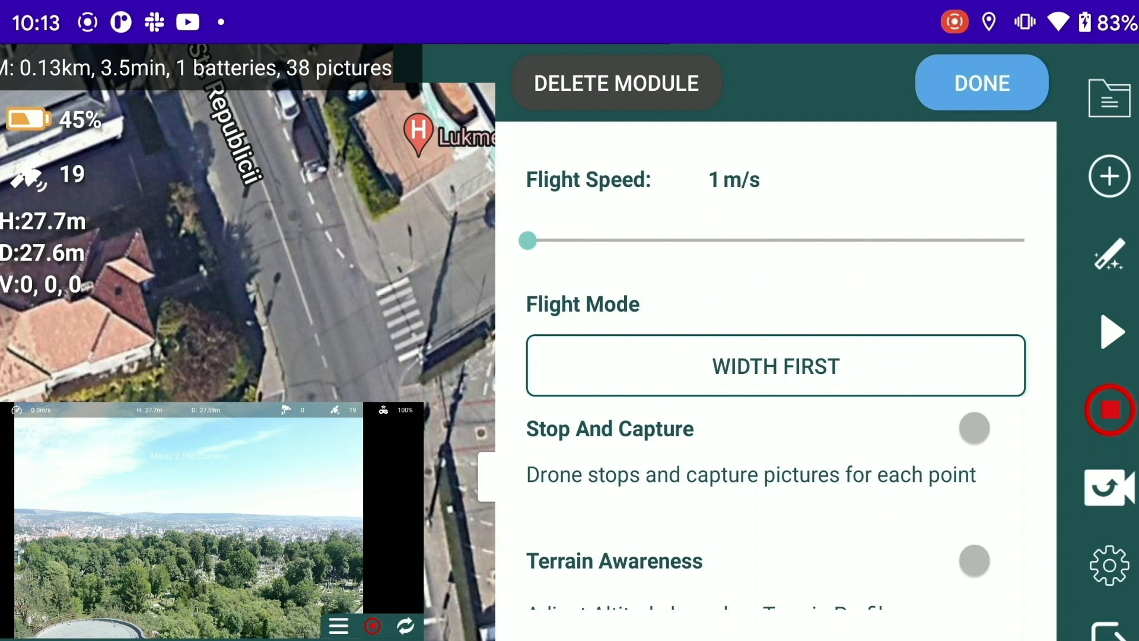
{"action": "left_click", "coordinate": [774, 365]}
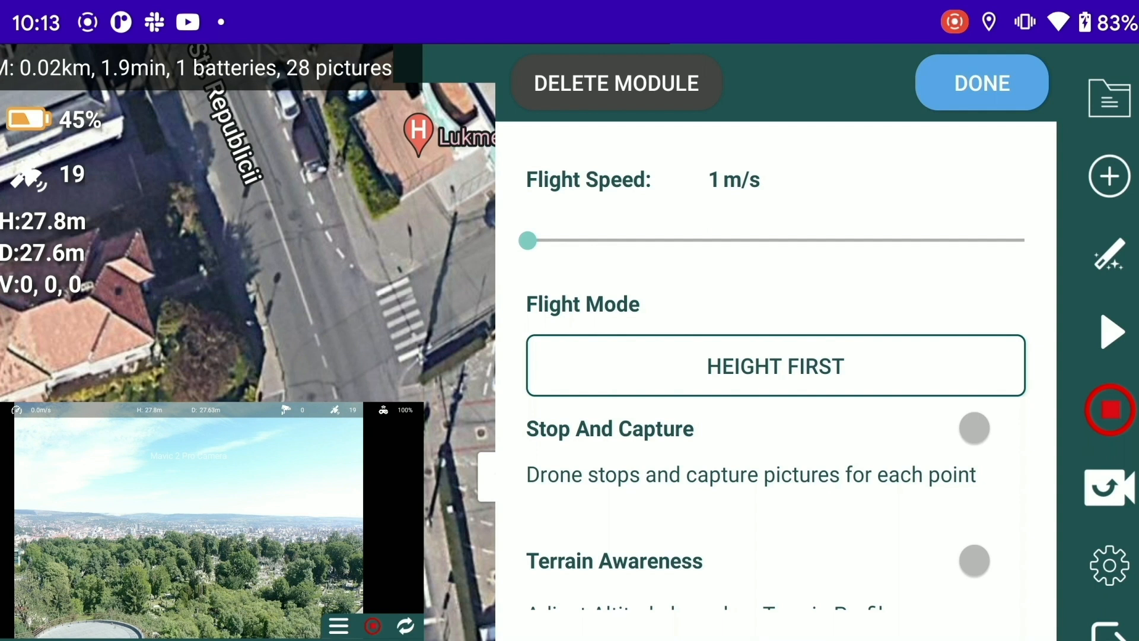
{"action": "left_click", "coordinate": [981, 83]}
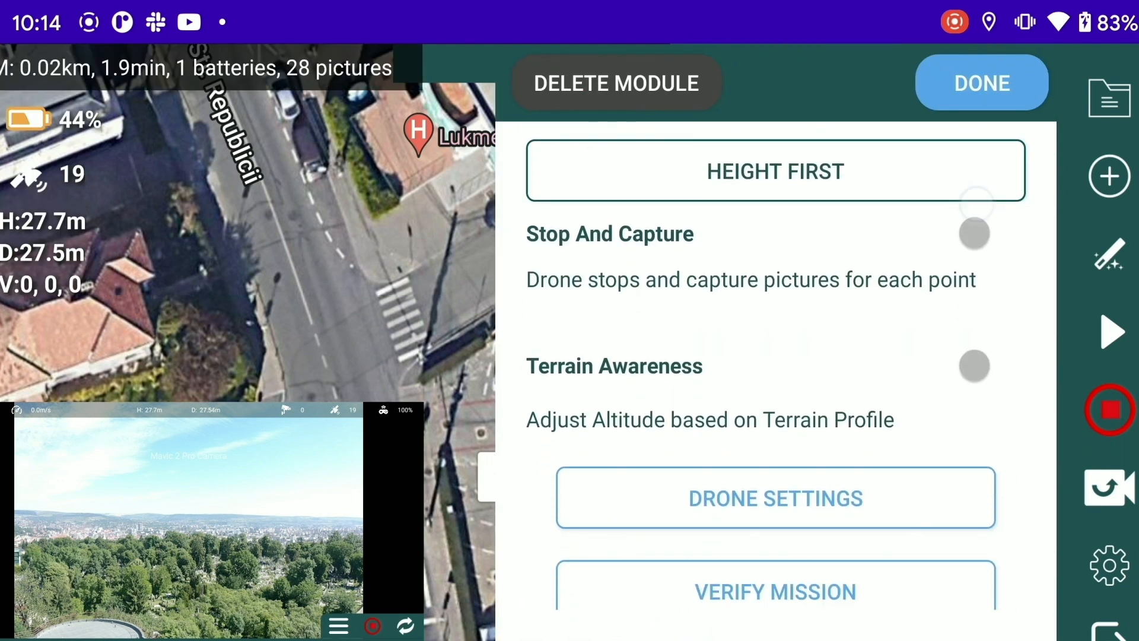
{"action": "scroll", "scroll_direction": "down", "scroll_amount": 3}
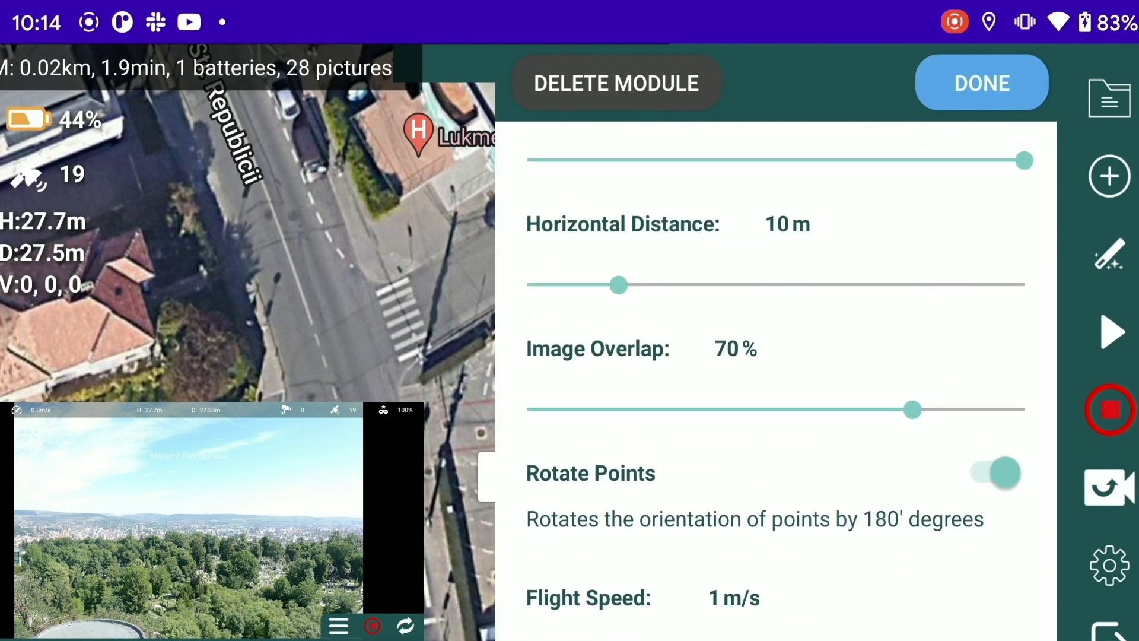
{"action": "left_click", "coordinate": [981, 83]}
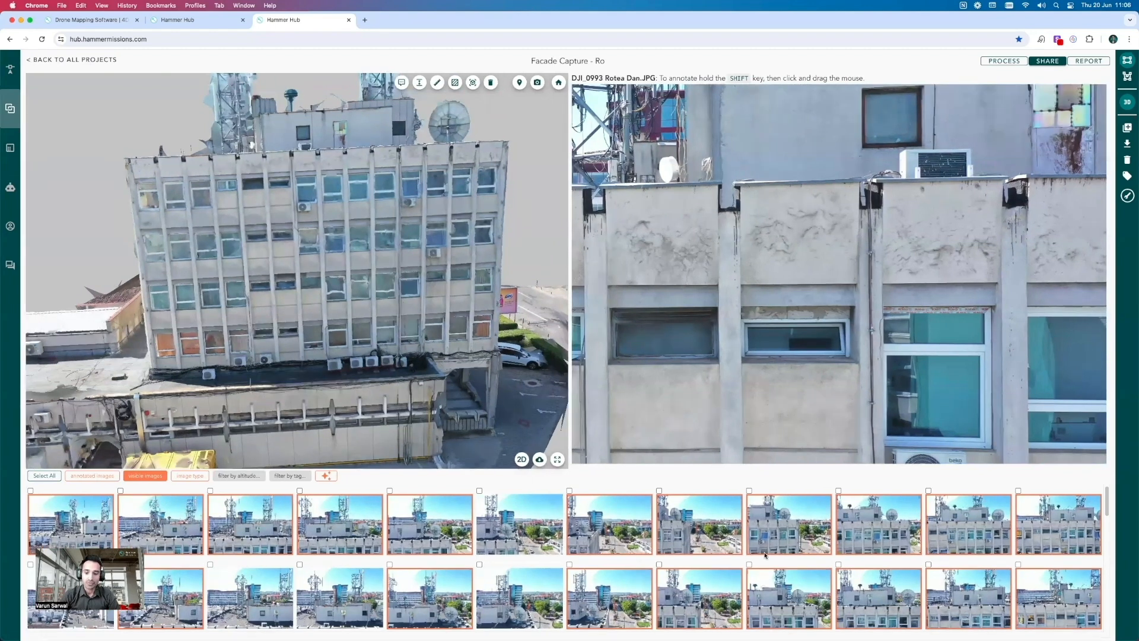
Step: Browse the Facade Capture - Ro 3D model and its captured images
{"action": "scroll", "scroll_direction": "down", "scroll_amount": 3}
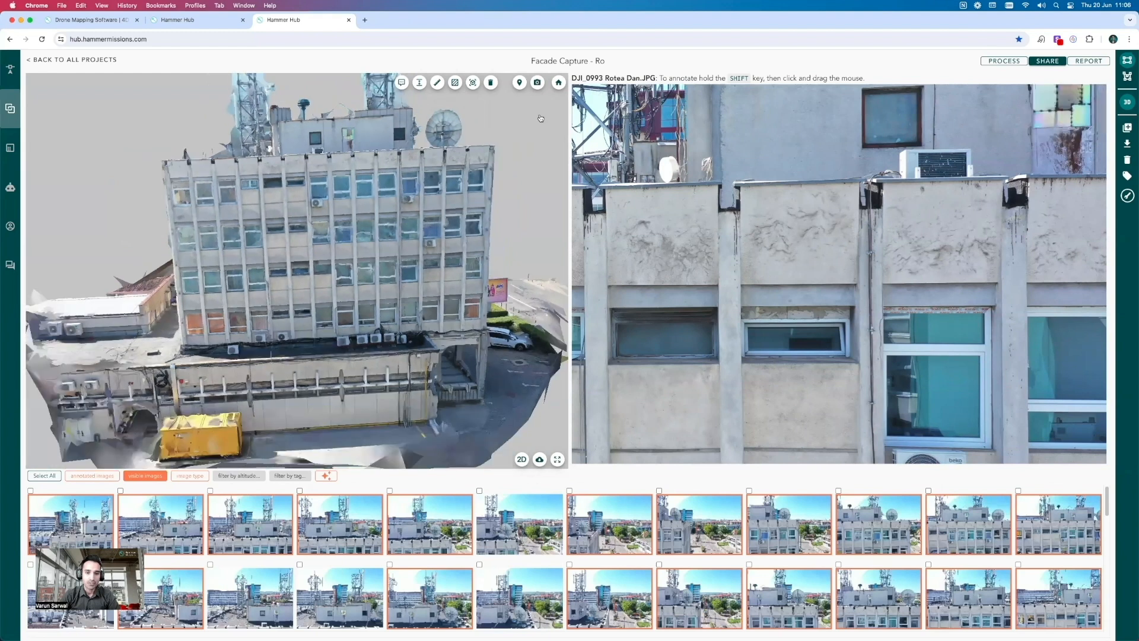
{"action": "left_click", "coordinate": [537, 82]}
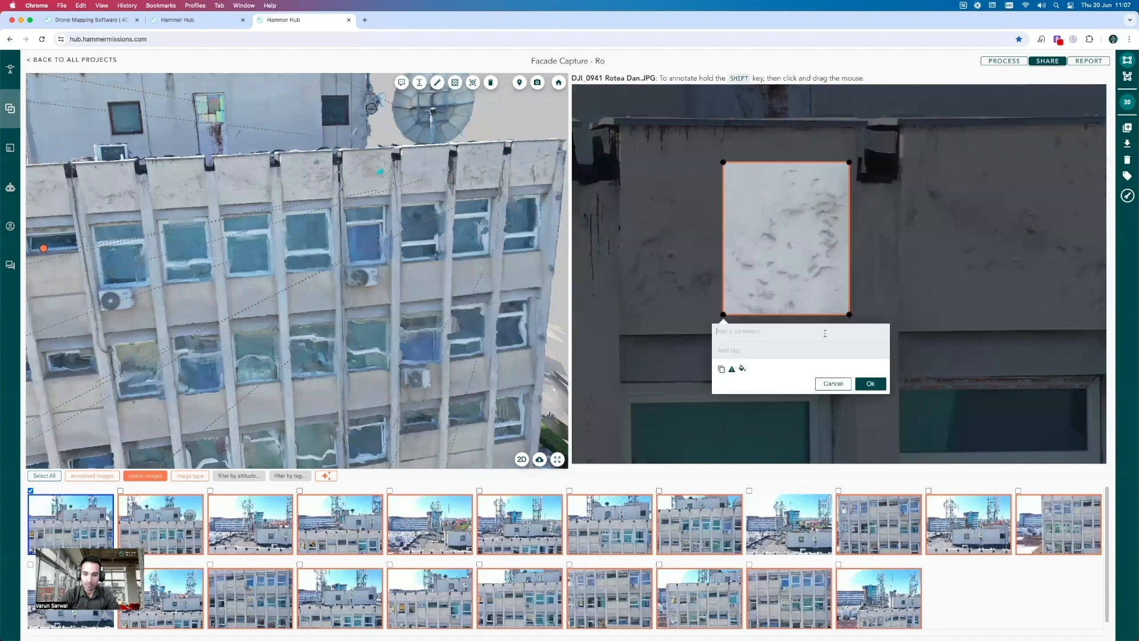
Step: Save the patch annotation with the comment 'cracks' and open another facade photo
{"action": "type", "text": "cracks"}
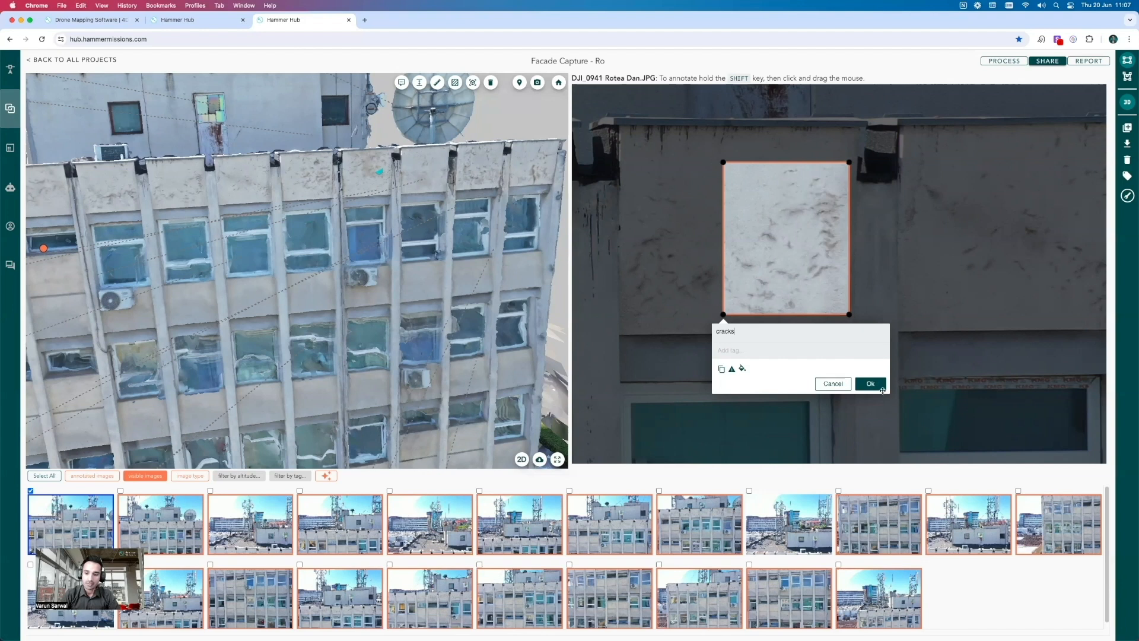
{"action": "left_click", "coordinate": [869, 384]}
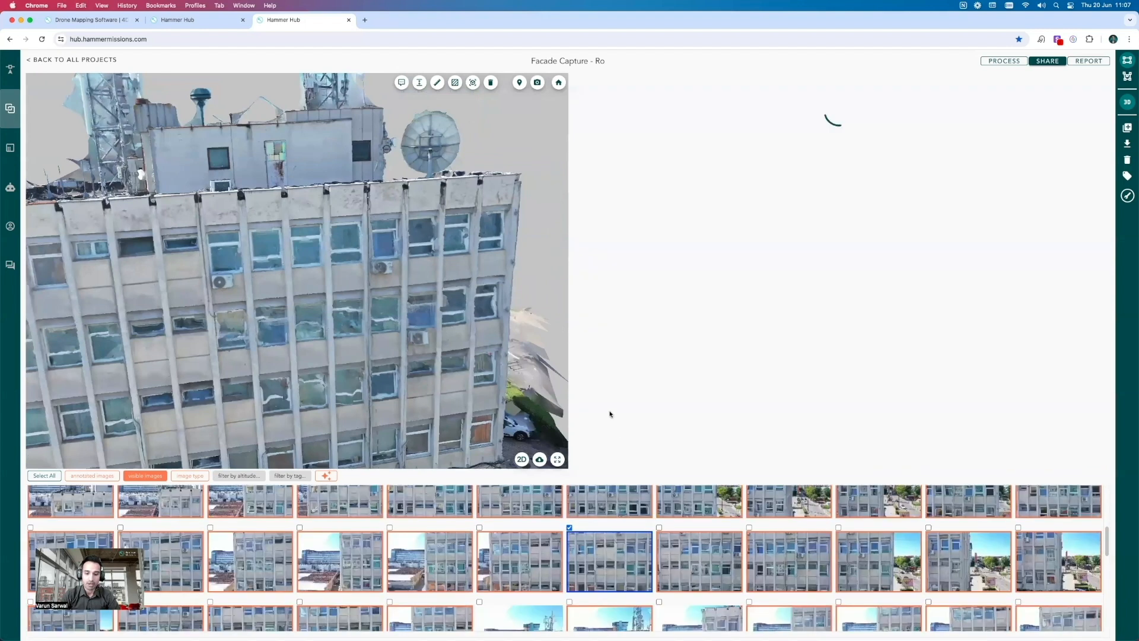
{"action": "left_click", "coordinate": [609, 559]}
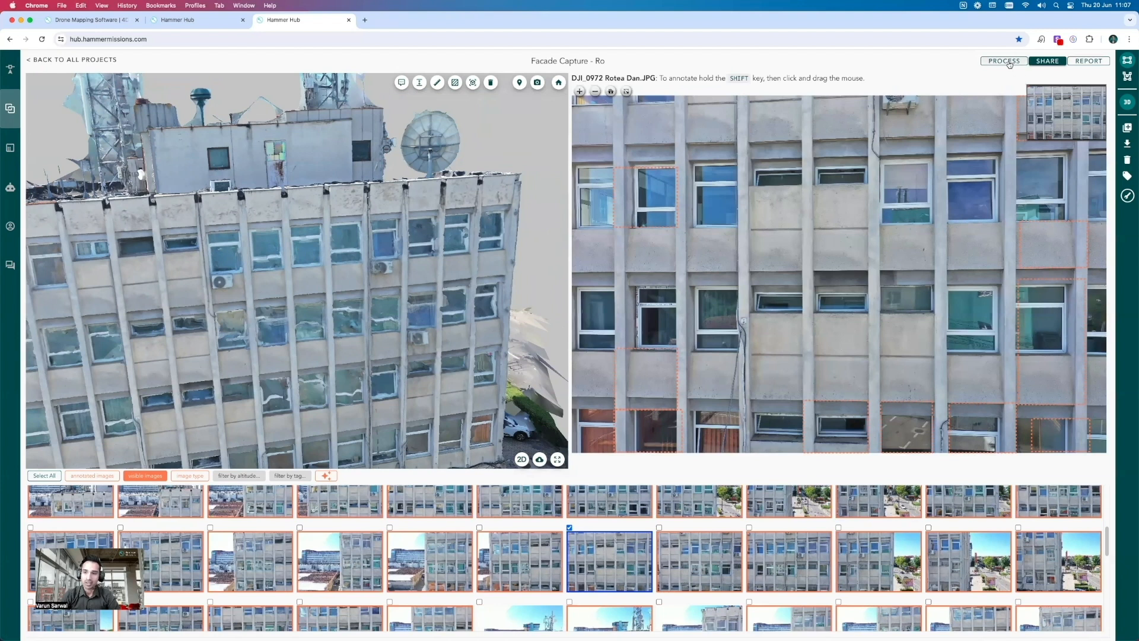
{"action": "left_click", "coordinate": [1003, 61]}
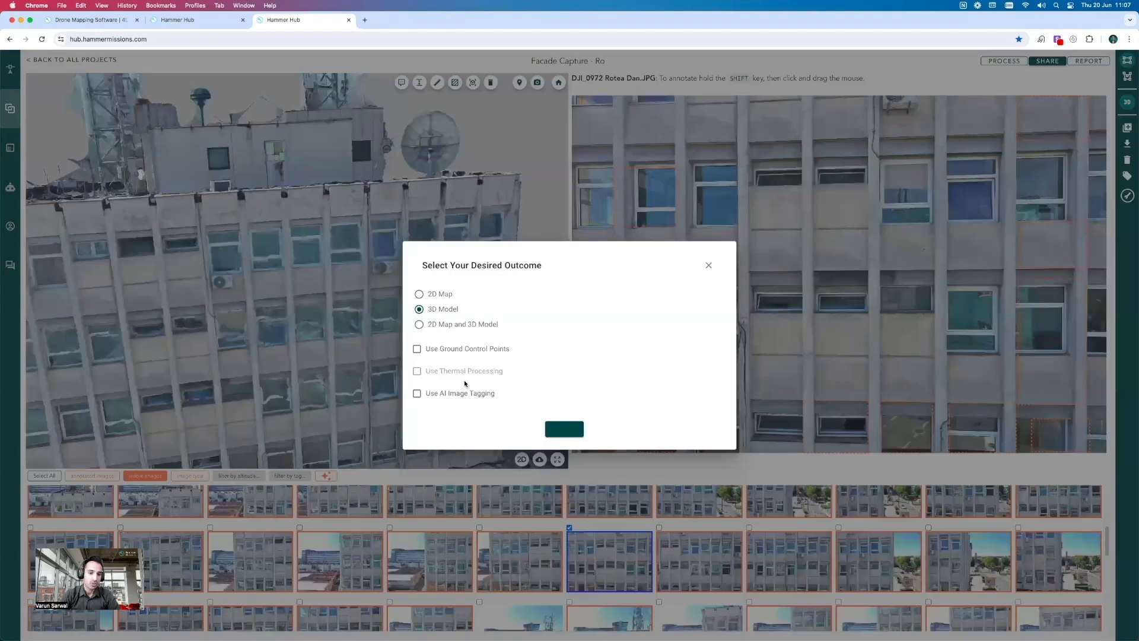
{"action": "left_click", "coordinate": [417, 392]}
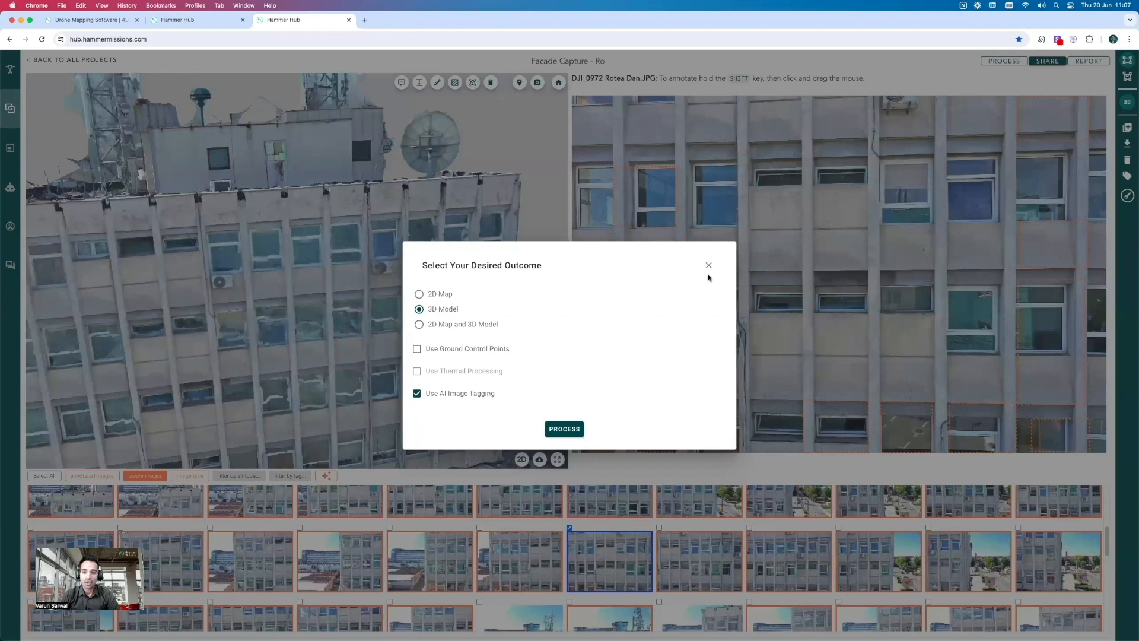
{"action": "left_click", "coordinate": [417, 392]}
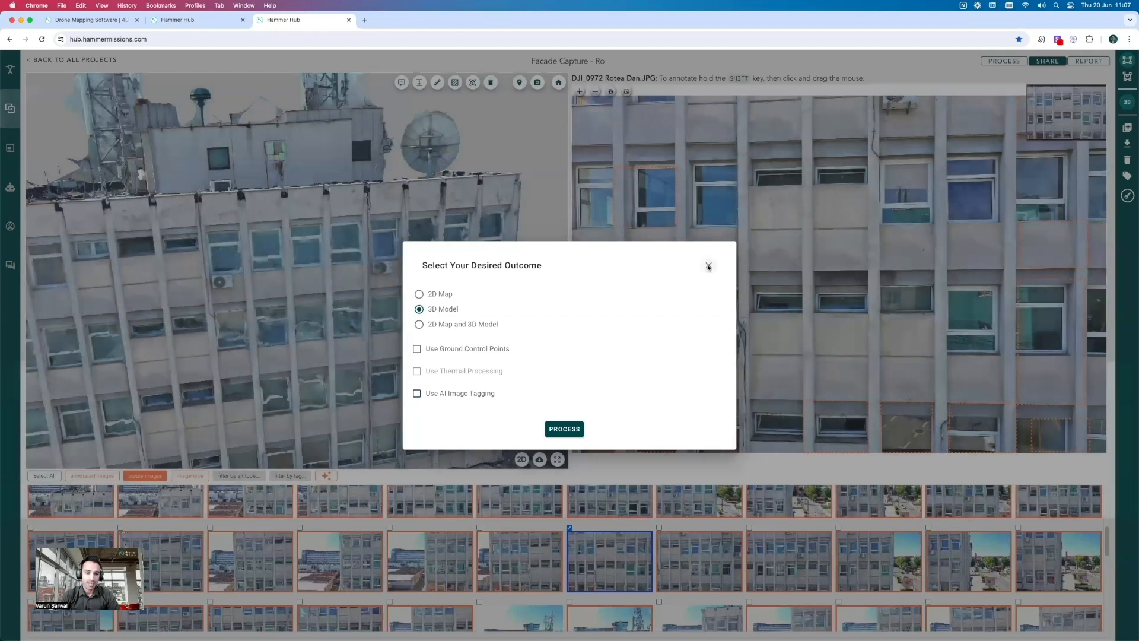
{"action": "left_click", "coordinate": [708, 265]}
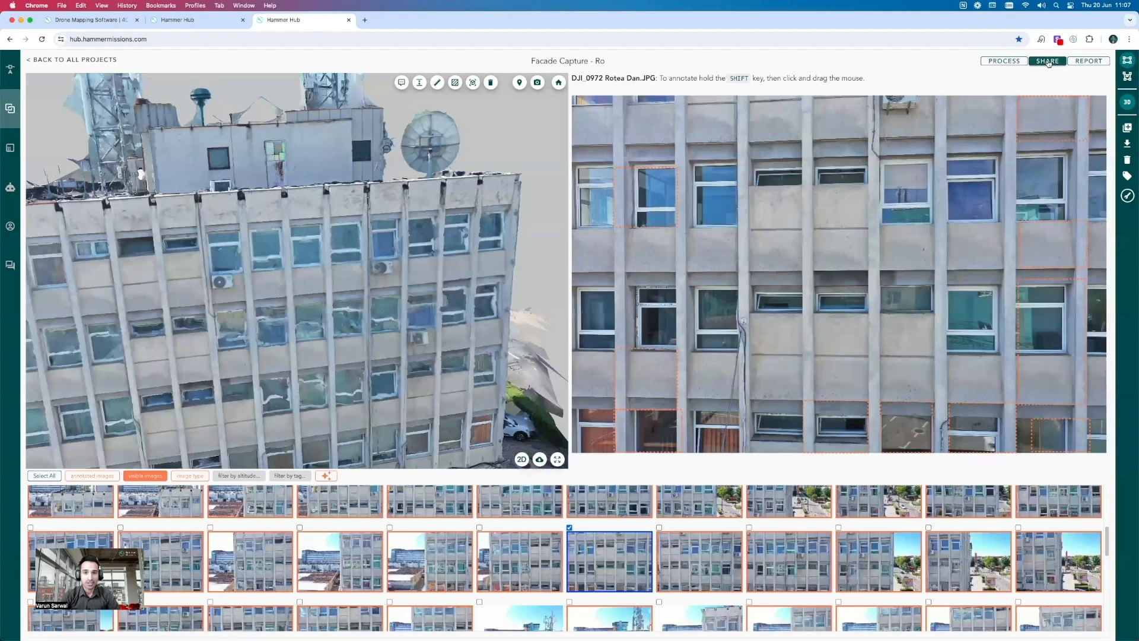
{"action": "left_click", "coordinate": [1047, 60]}
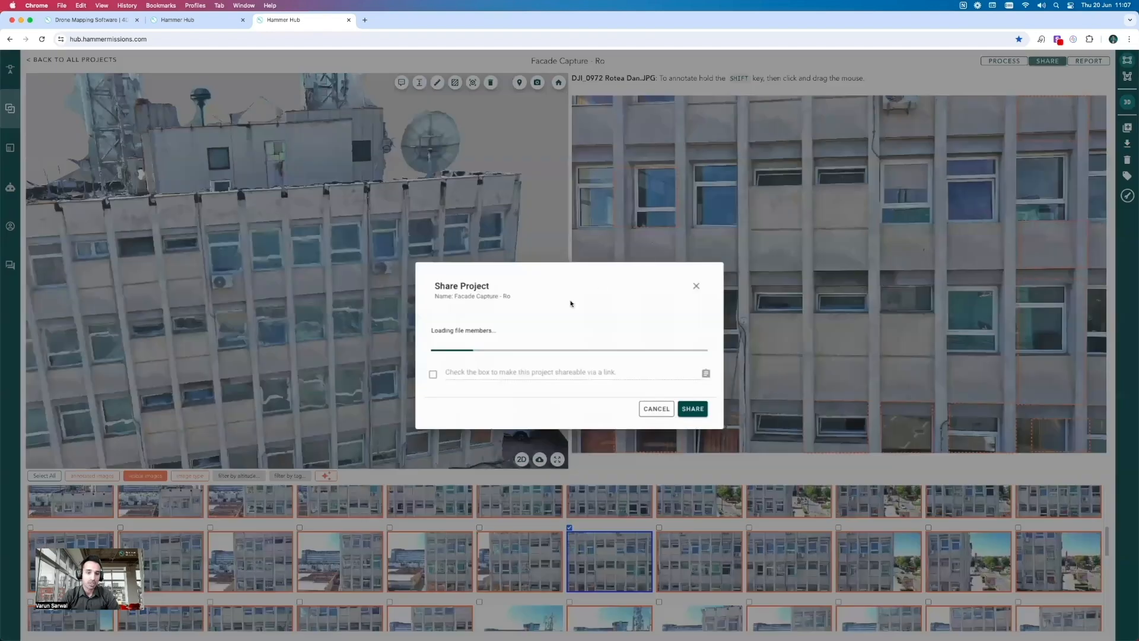
{"action": "type", "text": "us"}
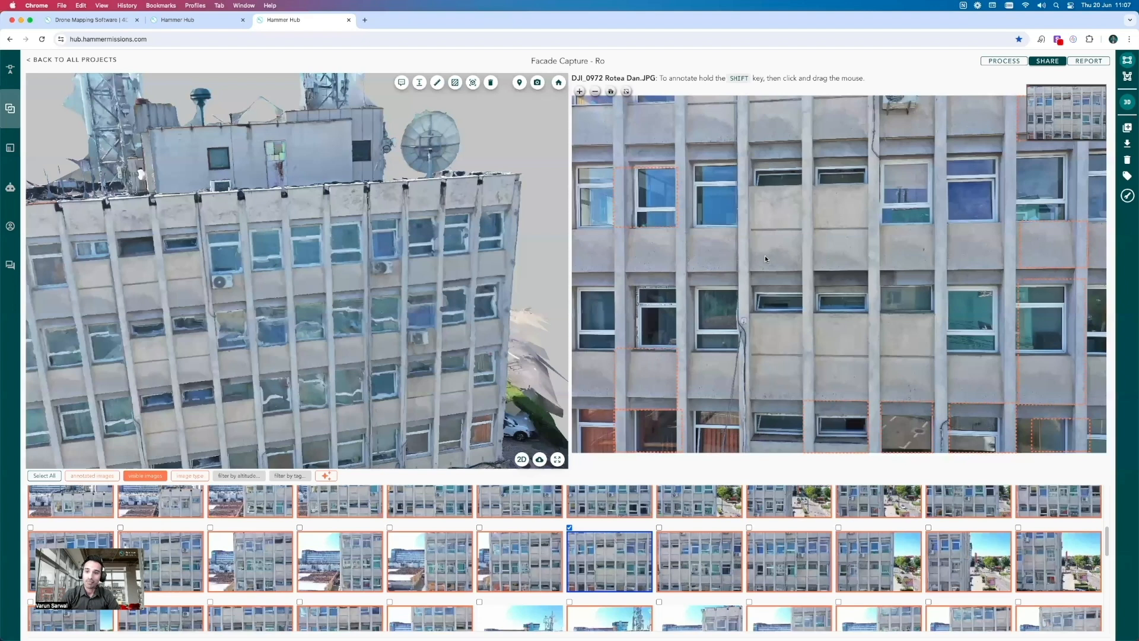
{"action": "mouse_move", "coordinate": [764, 256]}
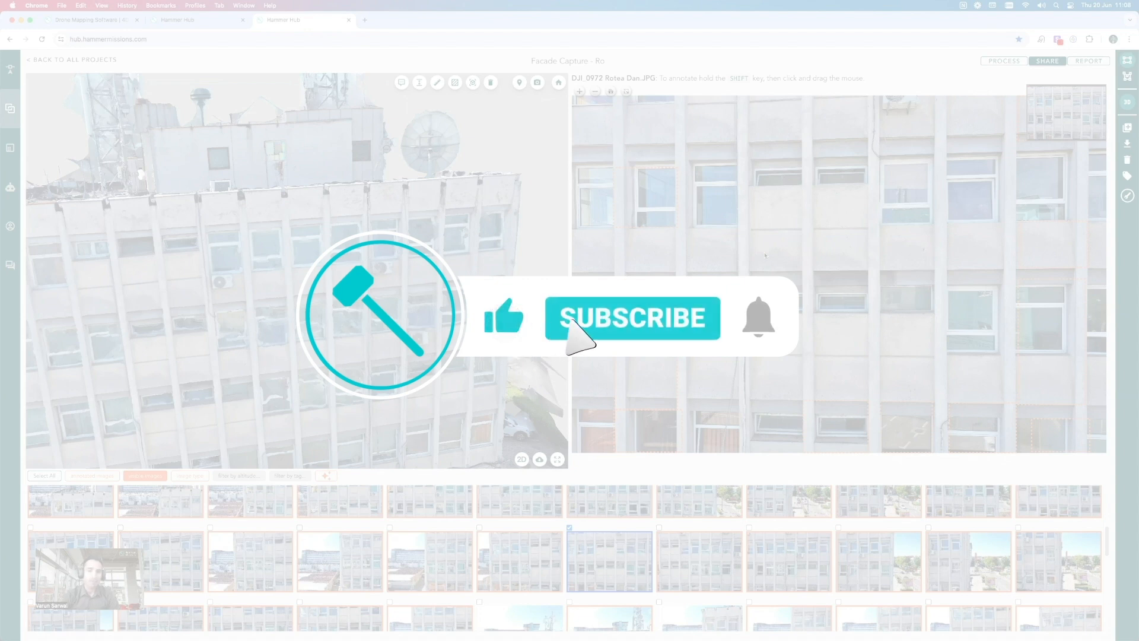
{"action": "left_click", "coordinate": [631, 317]}
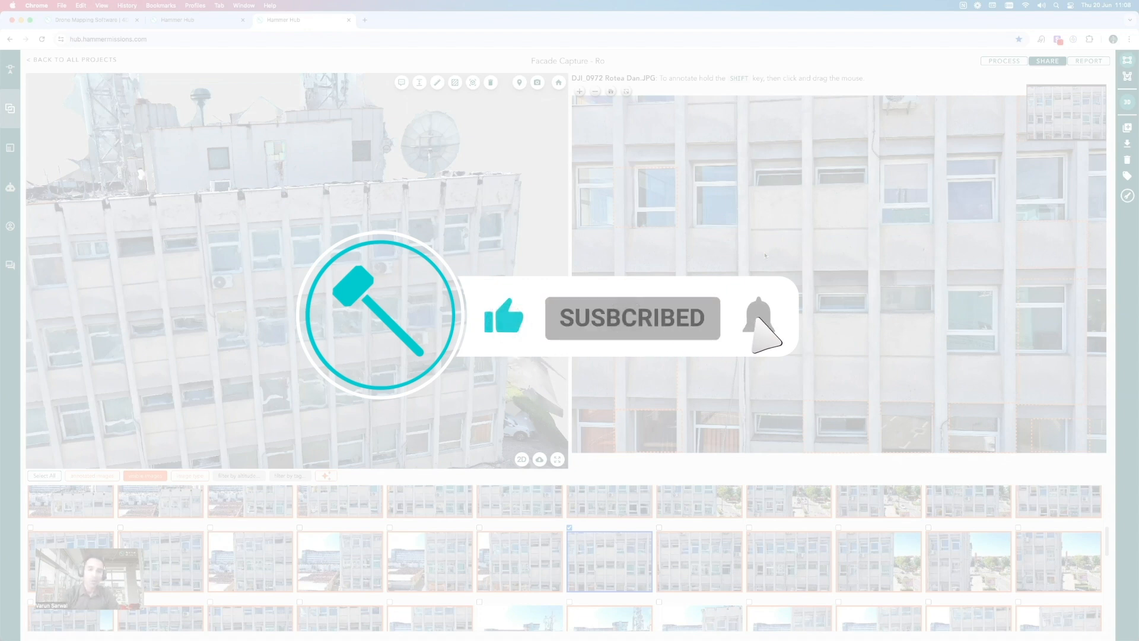